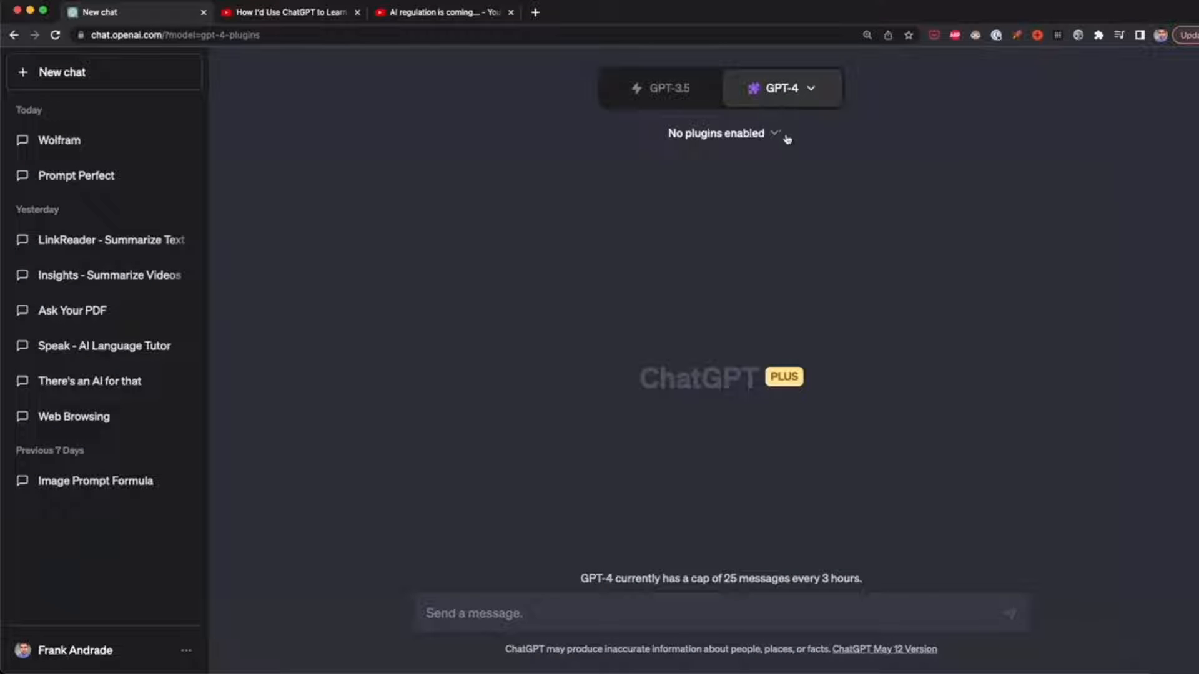
- Open the 'No plugins enabled' dropdown to list the GPT-4 chat's available plugins
{"action": "left_click", "coordinate": [722, 133]}
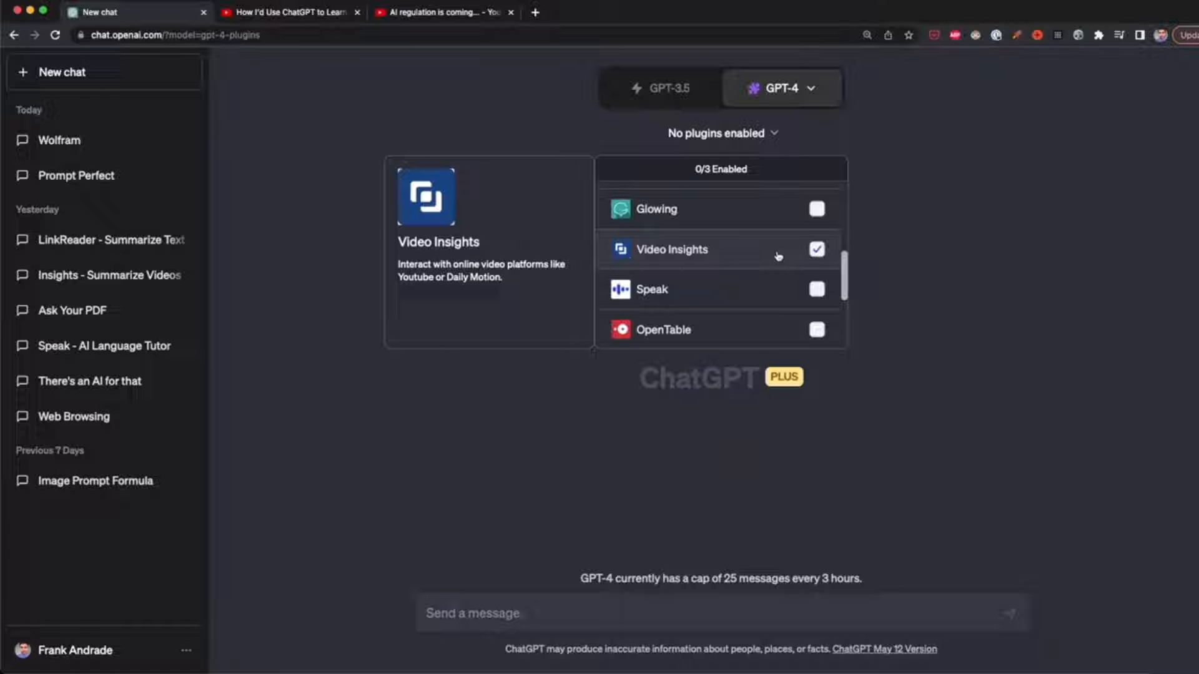
- Tick Video Insights as the only active plugin and close the plugin list
{"action": "left_click", "coordinate": [816, 249]}
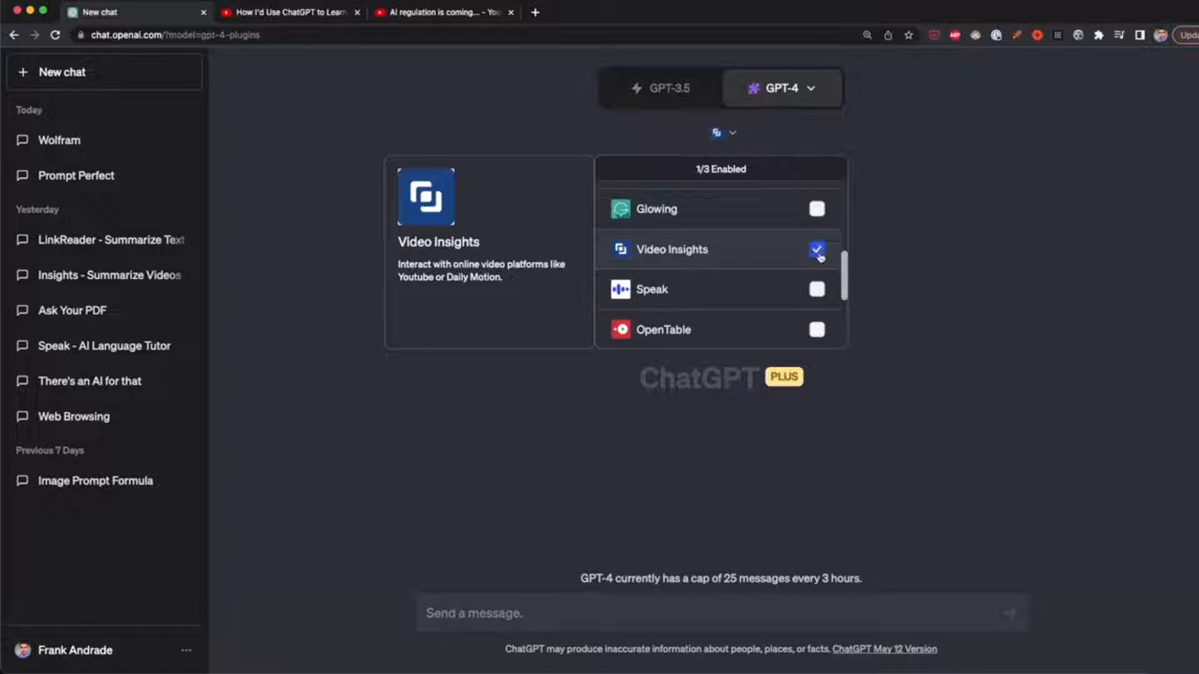
{"action": "left_click", "coordinate": [721, 133]}
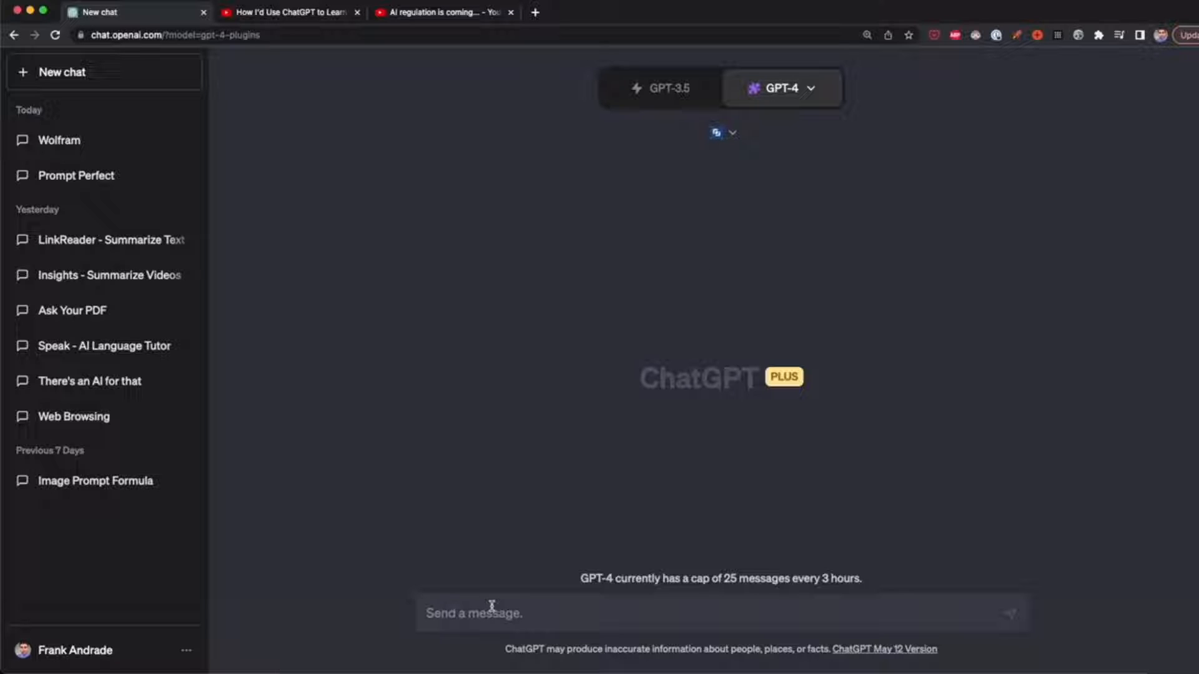
{"action": "left_click", "coordinate": [287, 11]}
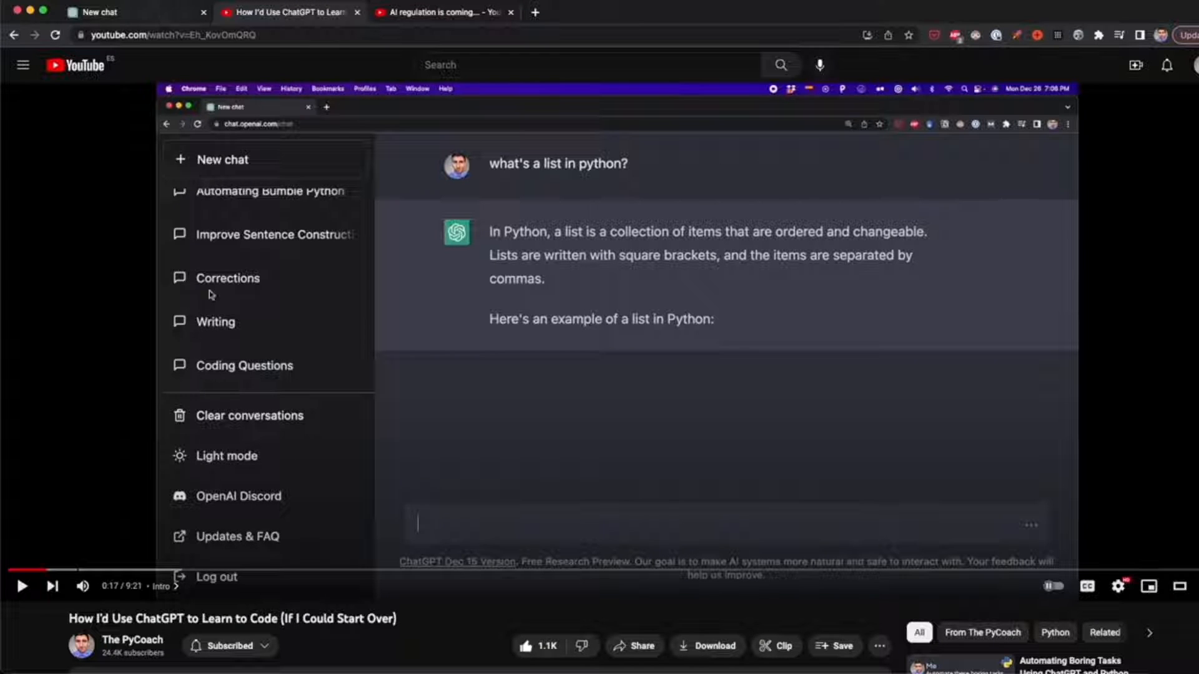
{"action": "left_click", "coordinate": [115, 13]}
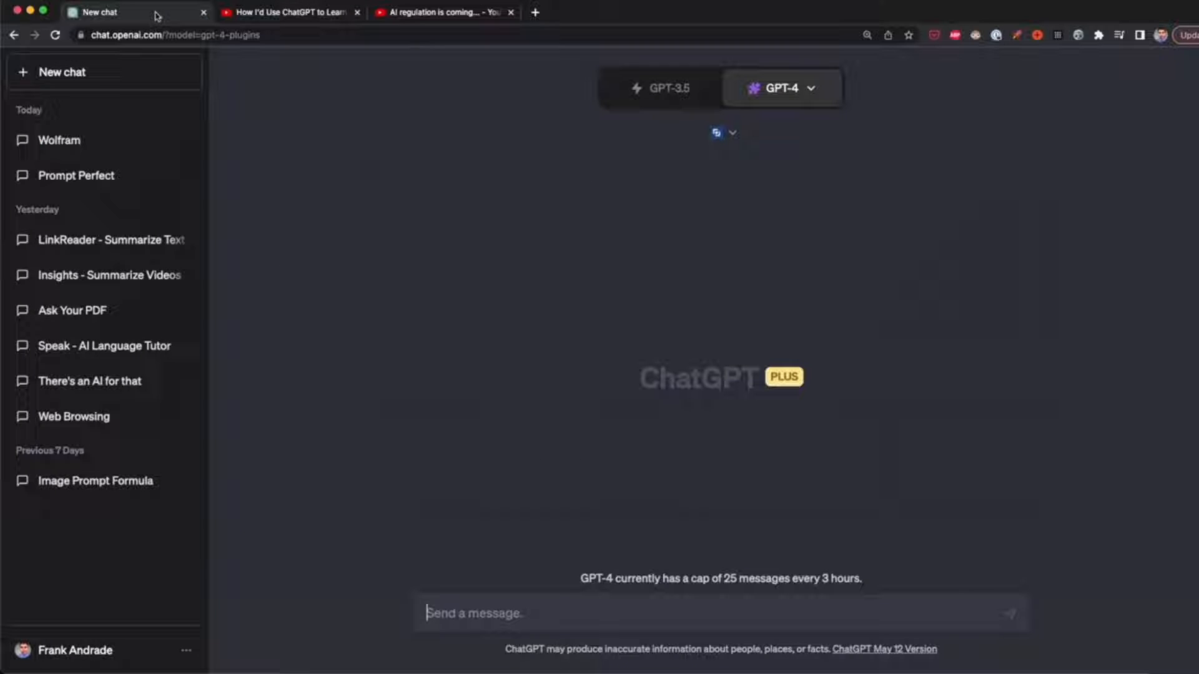
{"action": "type", "text": "summarize this youtube video: https://youtu.be/Eh_KovOmQRQ"}
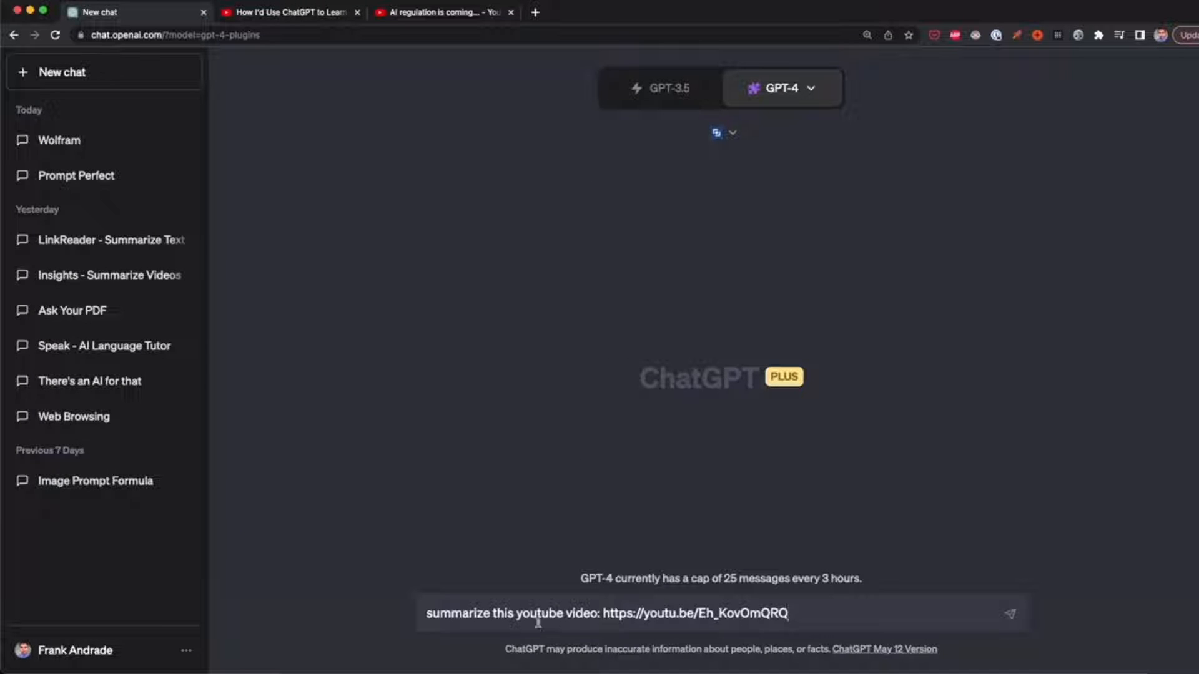
{"action": "double_click", "coordinate": [697, 613]}
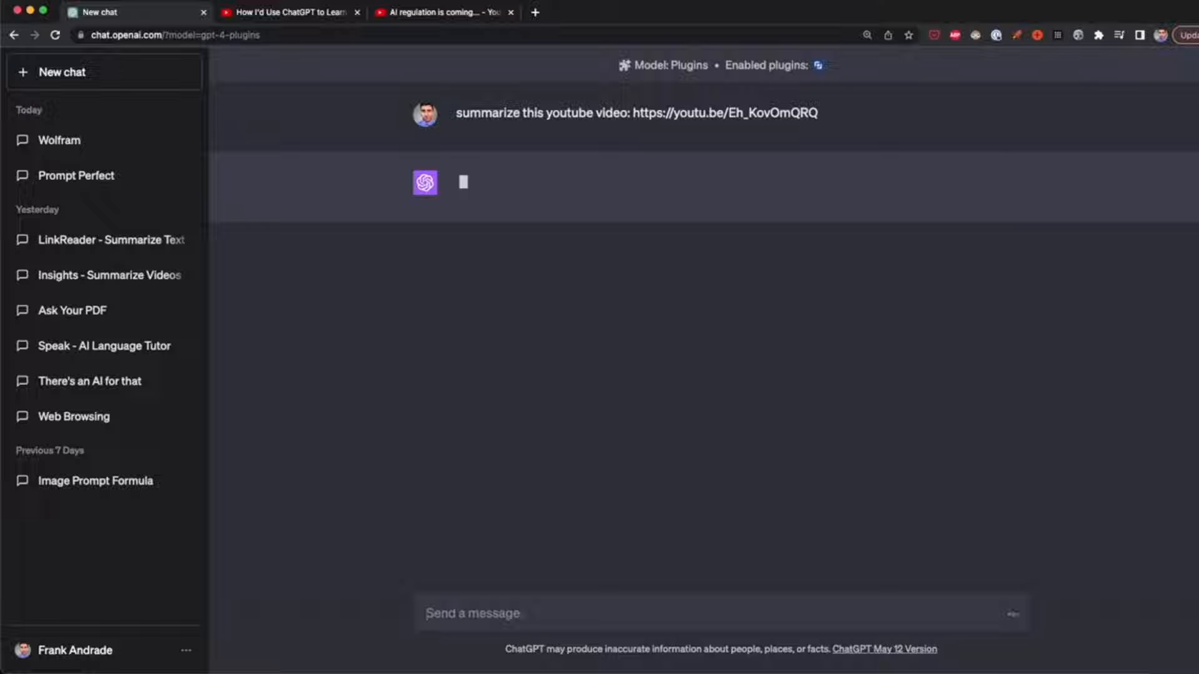
{"action": "mouse_move", "coordinate": [832, 328]}
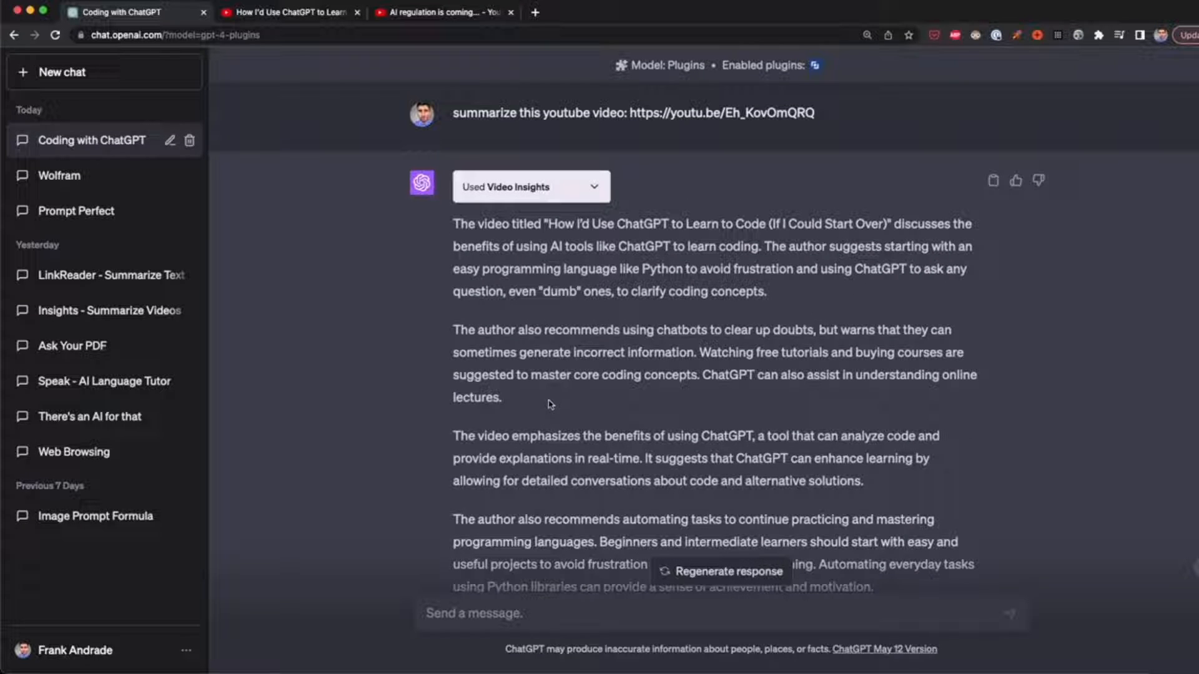
{"action": "mouse_move", "coordinate": [591, 413]}
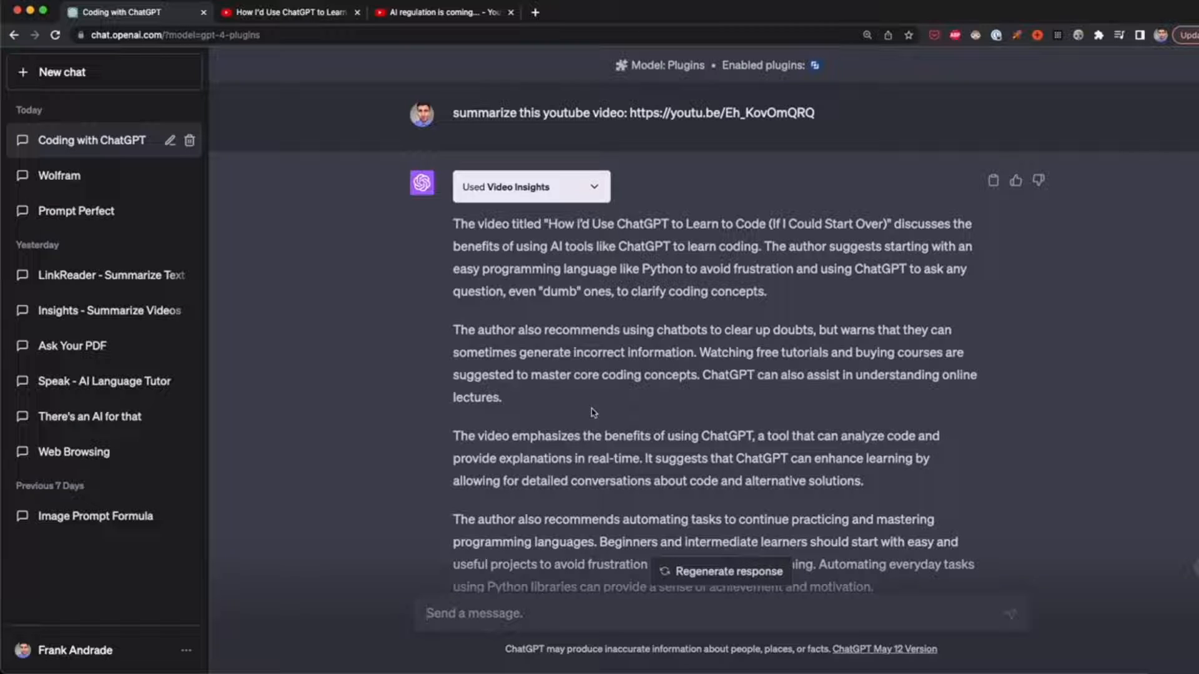
- Read through the coding video summary, highlighting its December 28, 2022 publish date
{"action": "scroll", "scroll_direction": "down", "scroll_amount": 3}
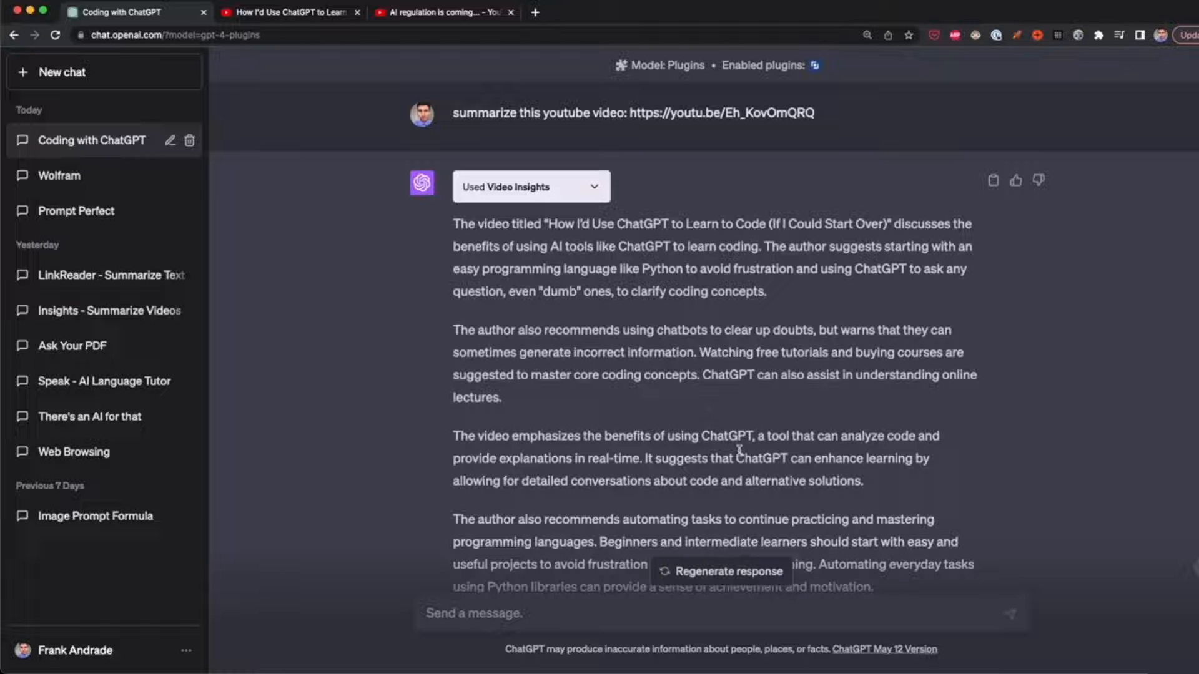
{"action": "scroll", "scroll_direction": "up", "scroll_amount": 3}
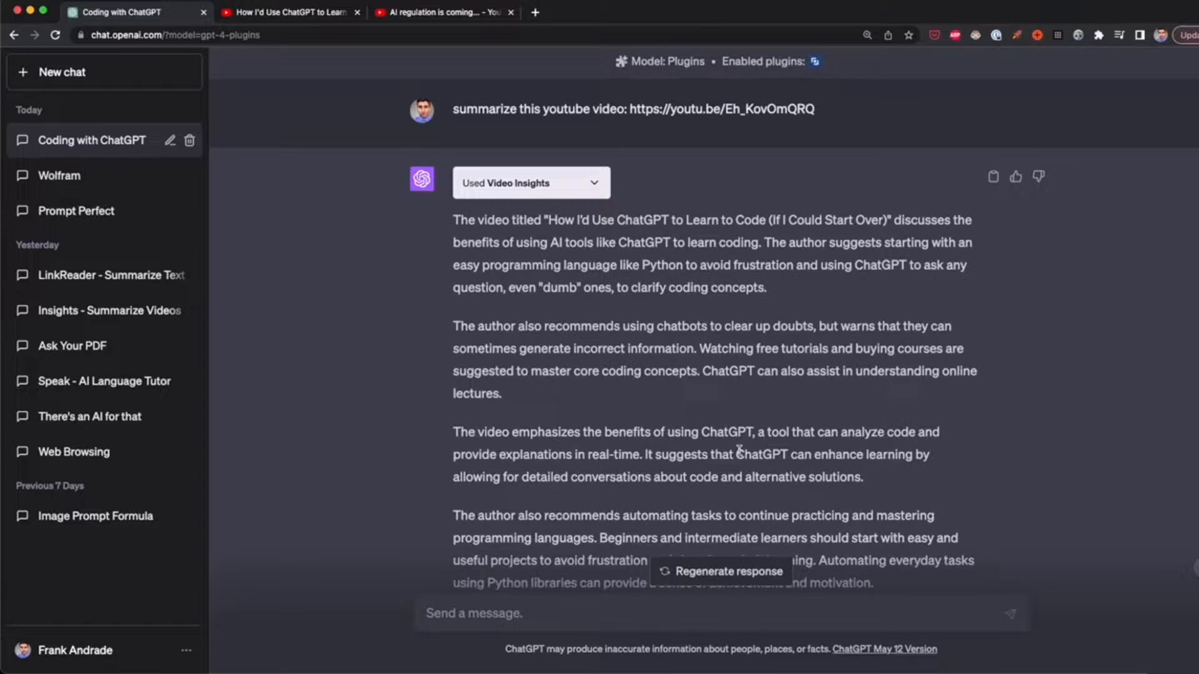
{"action": "scroll", "scroll_direction": "down", "scroll_amount": 3}
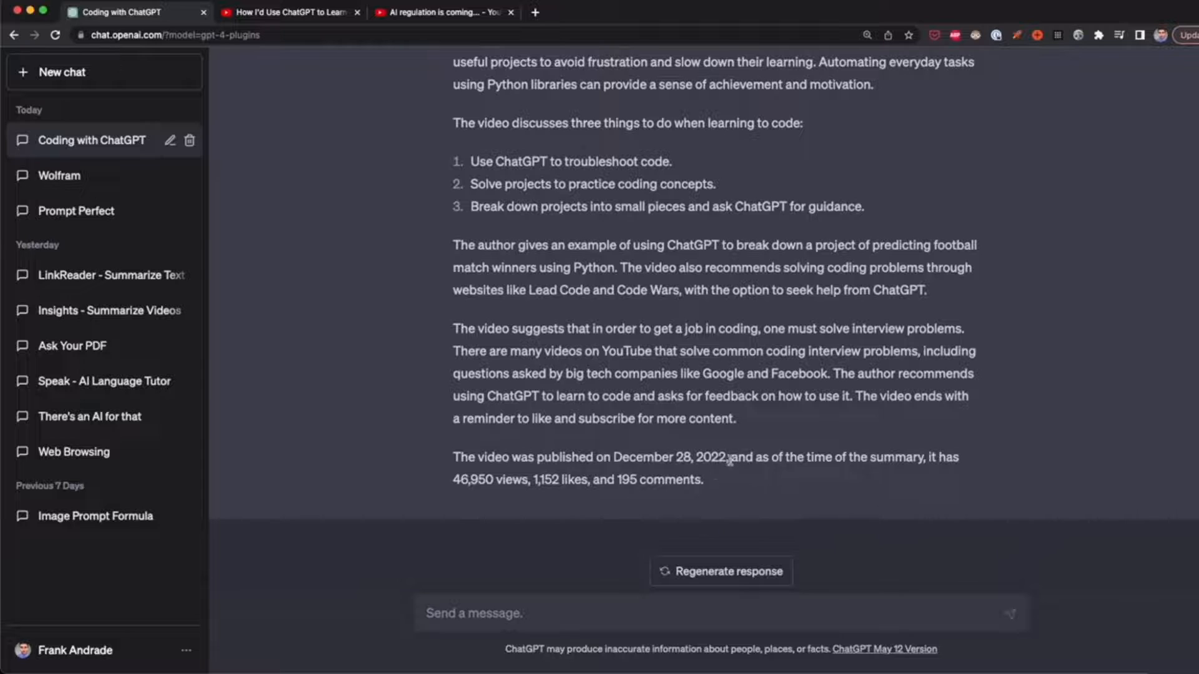
{"action": "left_click_drag", "start_coordinate": [607, 457], "coordinate": [728, 457]}
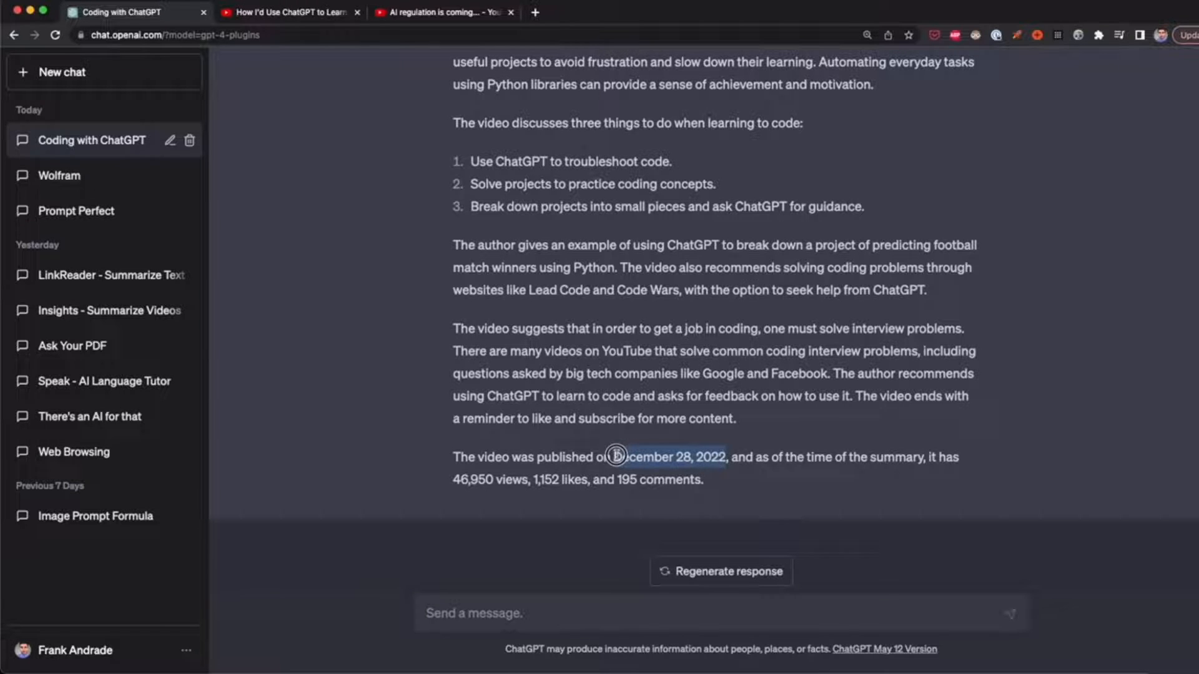
{"action": "left_click", "coordinate": [673, 440]}
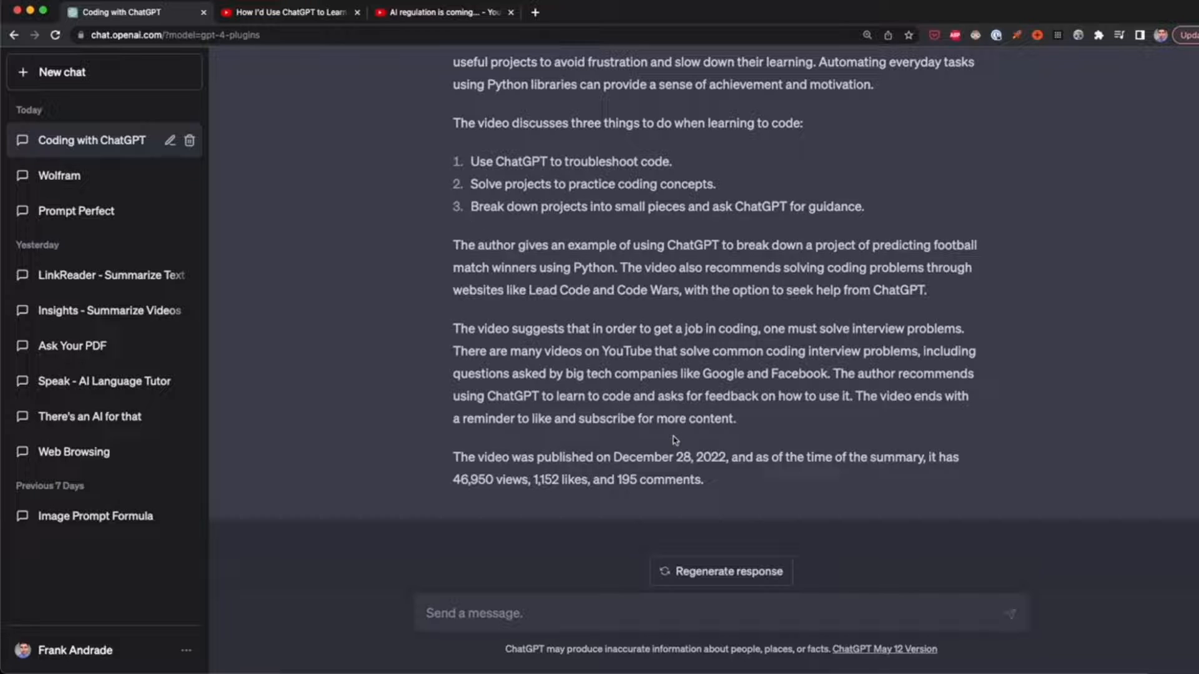
- Copy the AI regulation video's share link on YouTube and return to the chat
{"action": "left_click", "coordinate": [443, 12]}
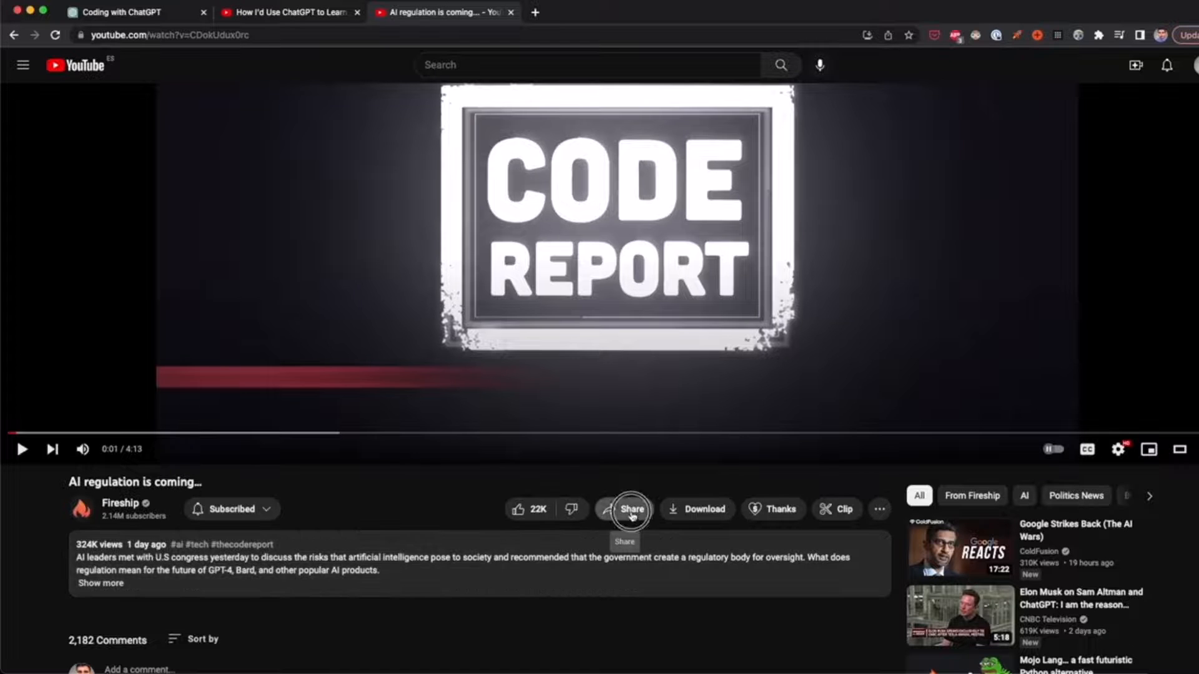
{"action": "left_click", "coordinate": [624, 509]}
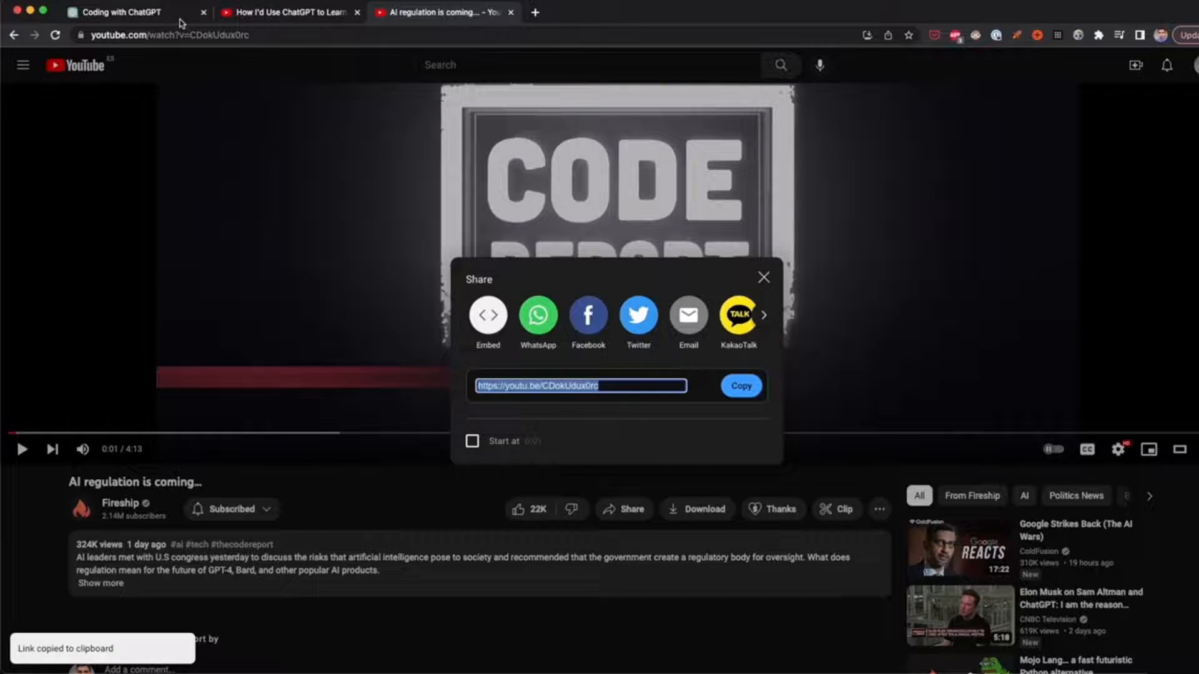
{"action": "left_click", "coordinate": [122, 11]}
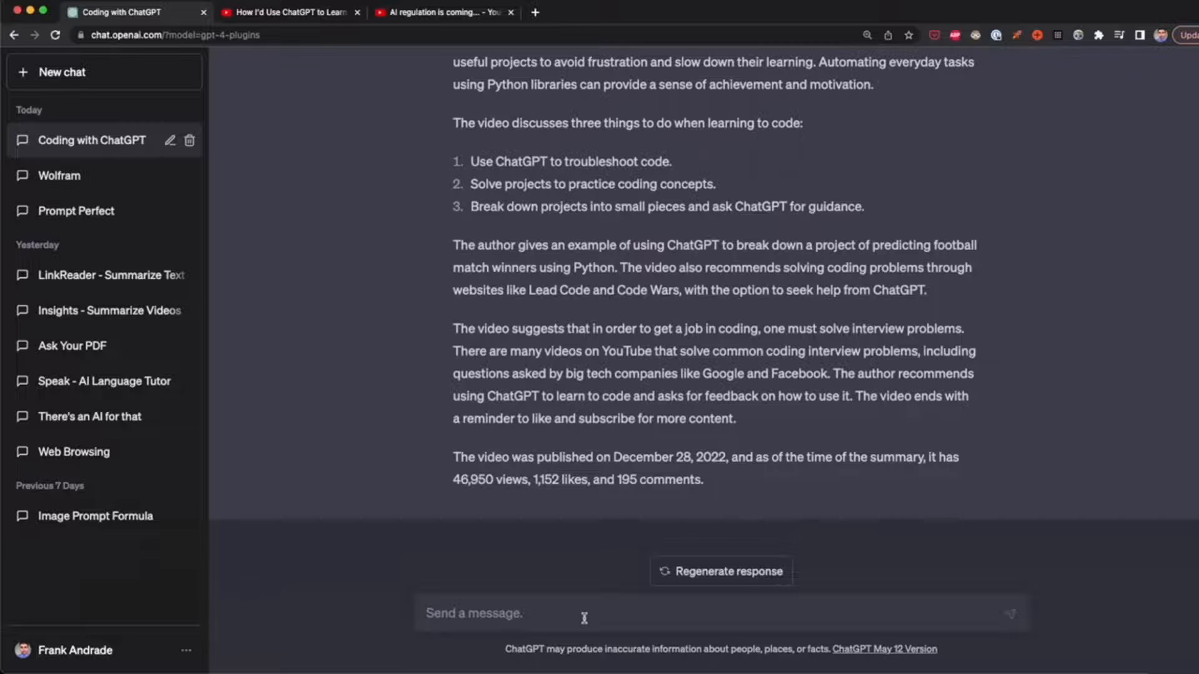
{"action": "type", "text": "https://youtu.be/CDokUdux0rc"}
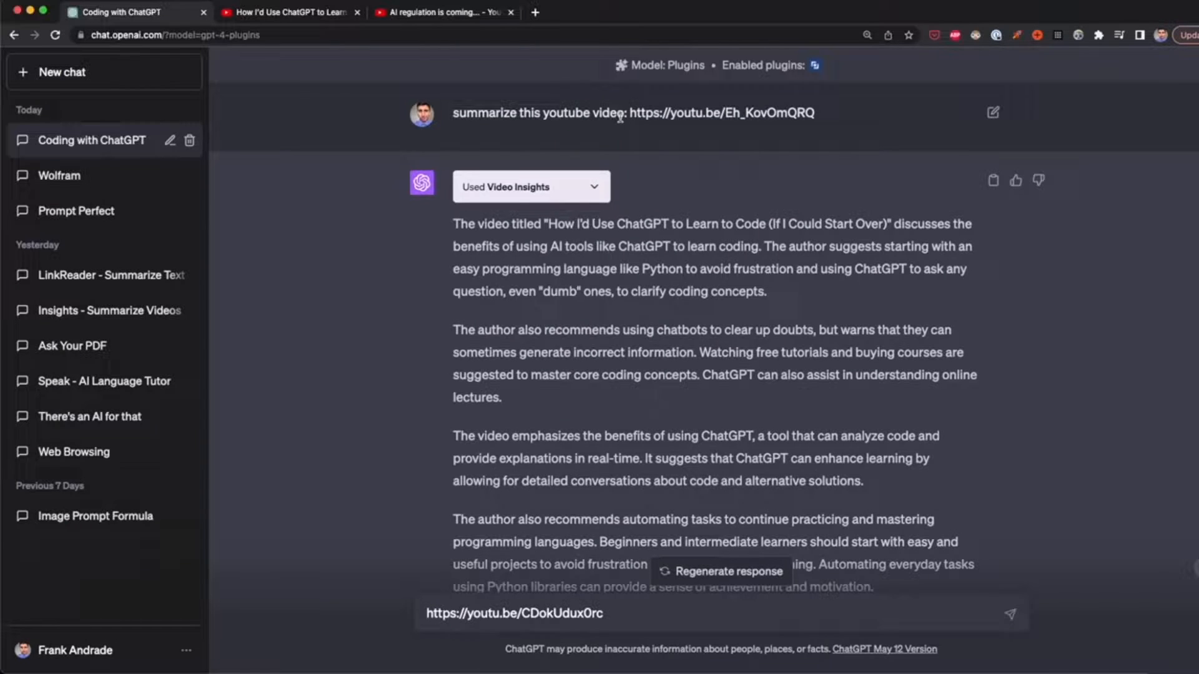
{"action": "left_click_drag", "start_coordinate": [453, 113], "coordinate": [623, 112]}
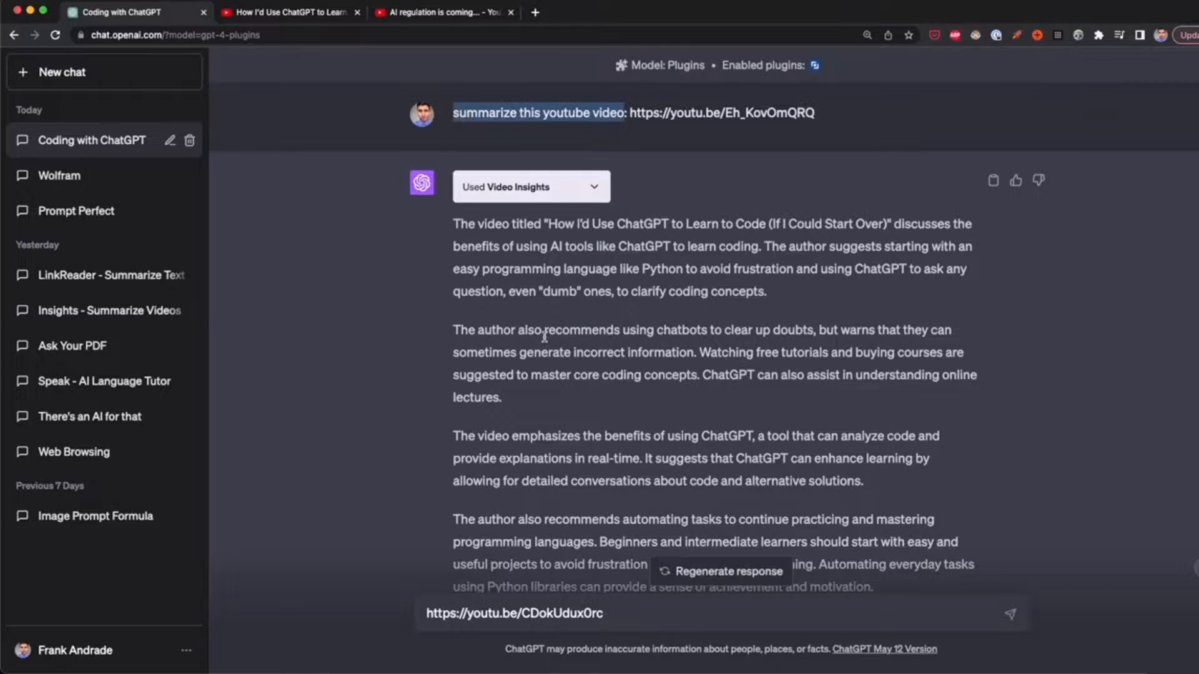
{"action": "scroll", "scroll_direction": "down", "scroll_amount": 3}
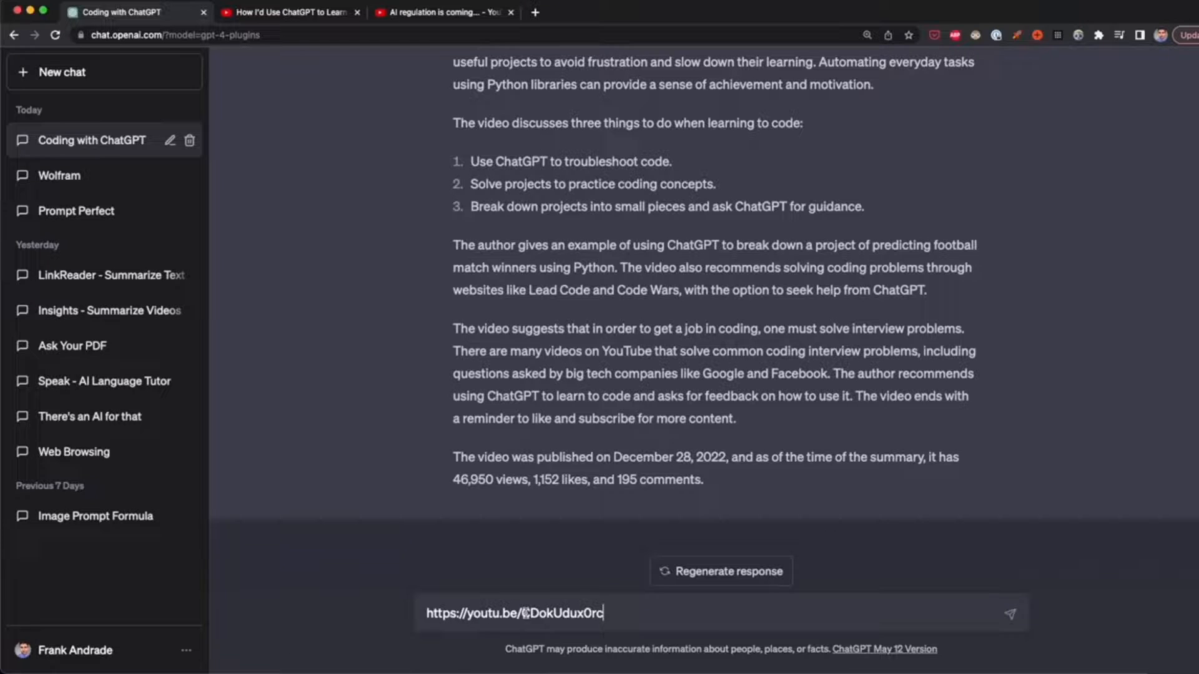
{"action": "type", "text": "summarize this youtube video:"}
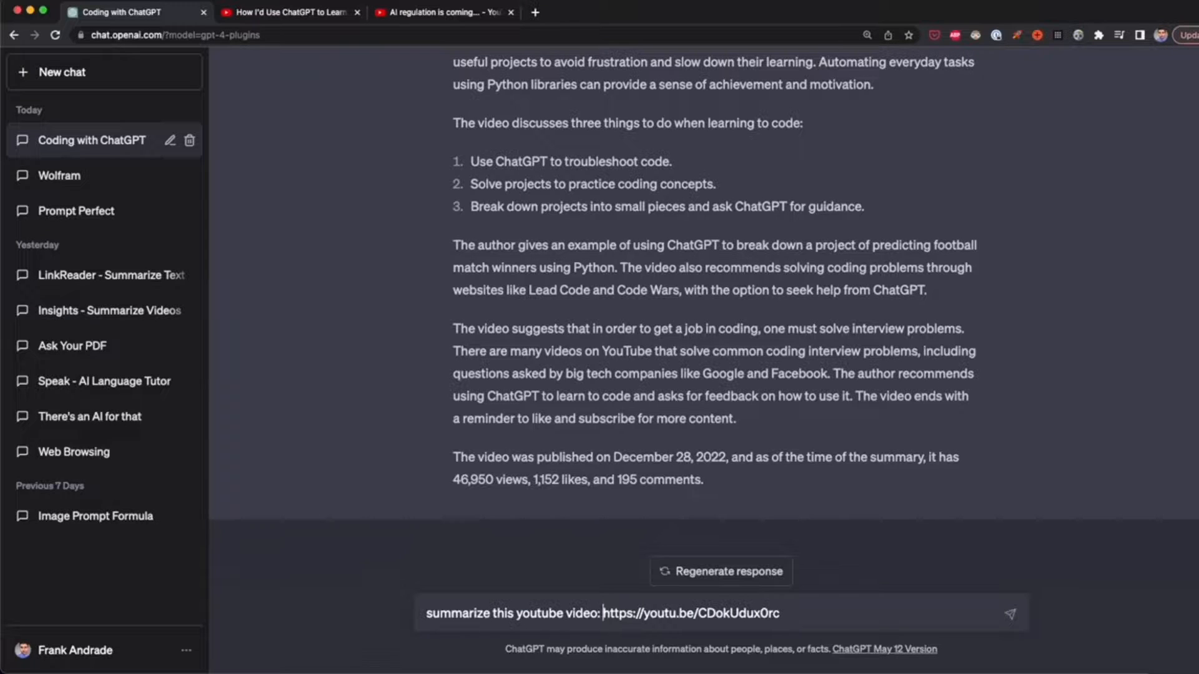